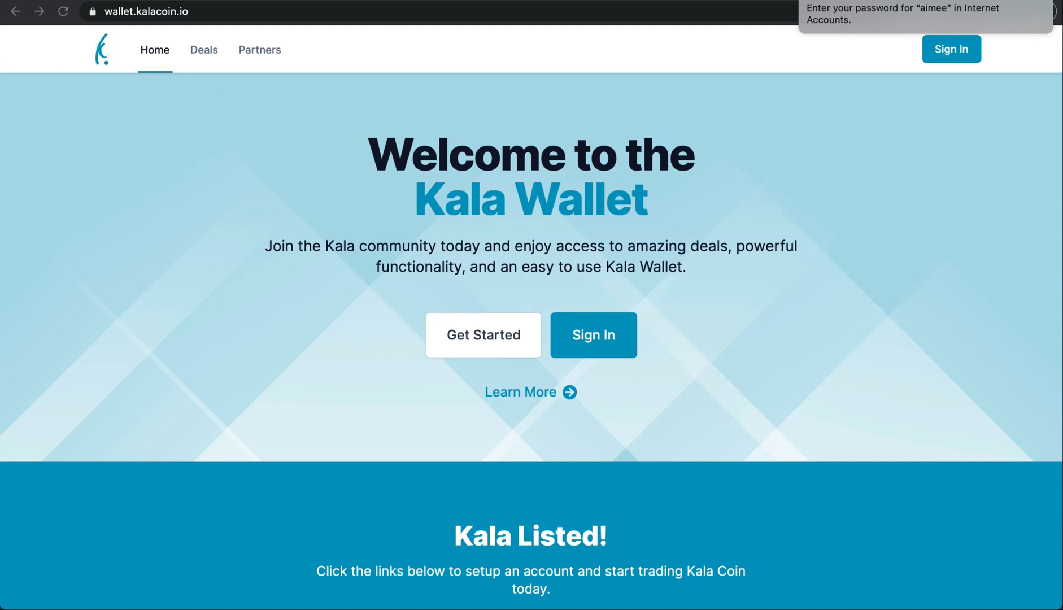
{"action": "mouse_move", "coordinate": [175, 105]}
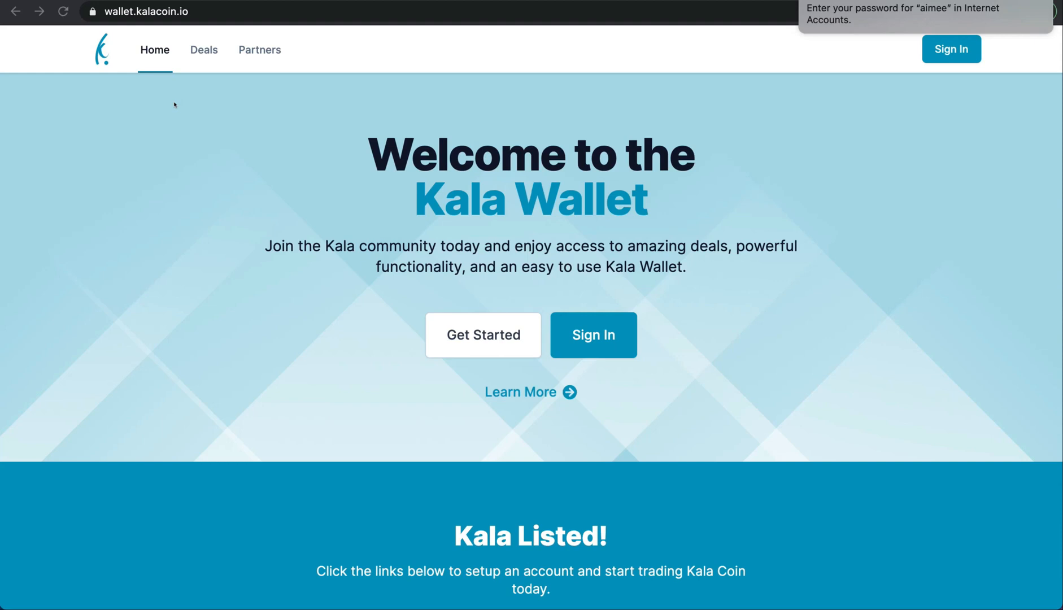
{"action": "mouse_move", "coordinate": [530, 309]}
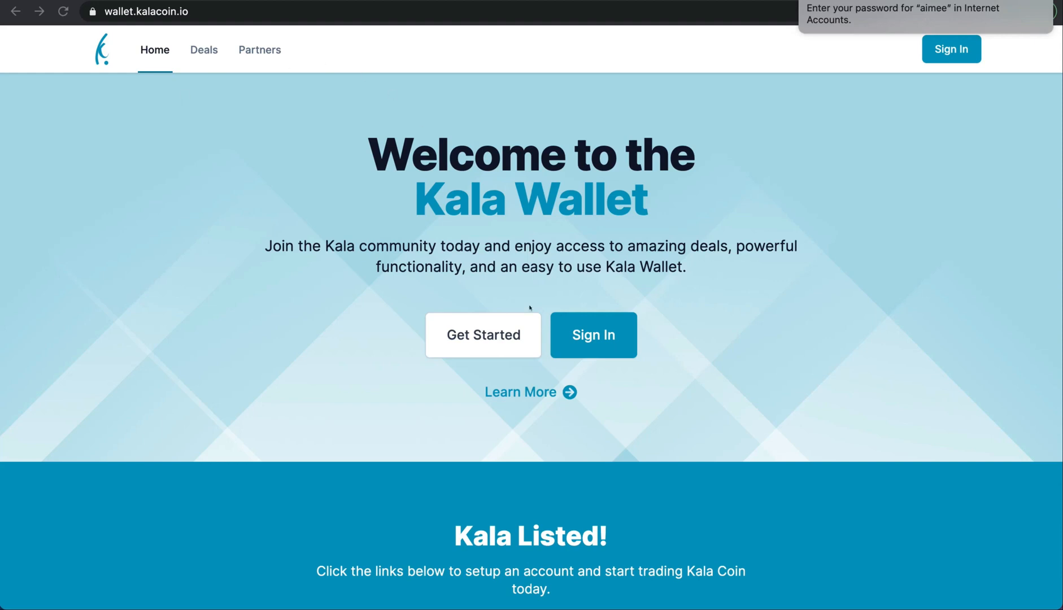
{"action": "mouse_move", "coordinate": [493, 334]}
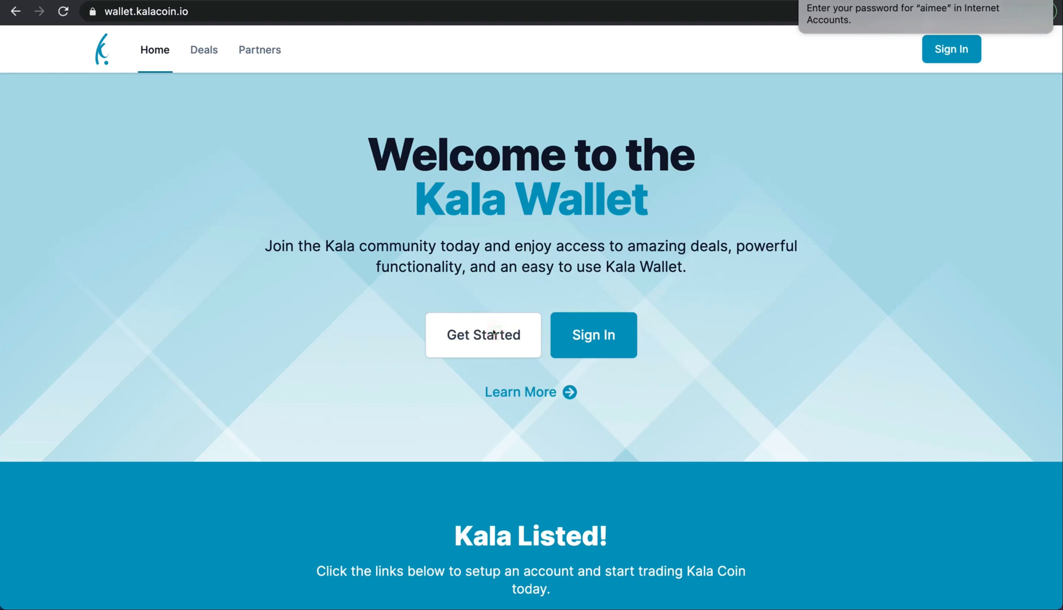
- Start a new account and skip the onboarding introduction straight to registration
{"action": "left_click", "coordinate": [483, 335]}
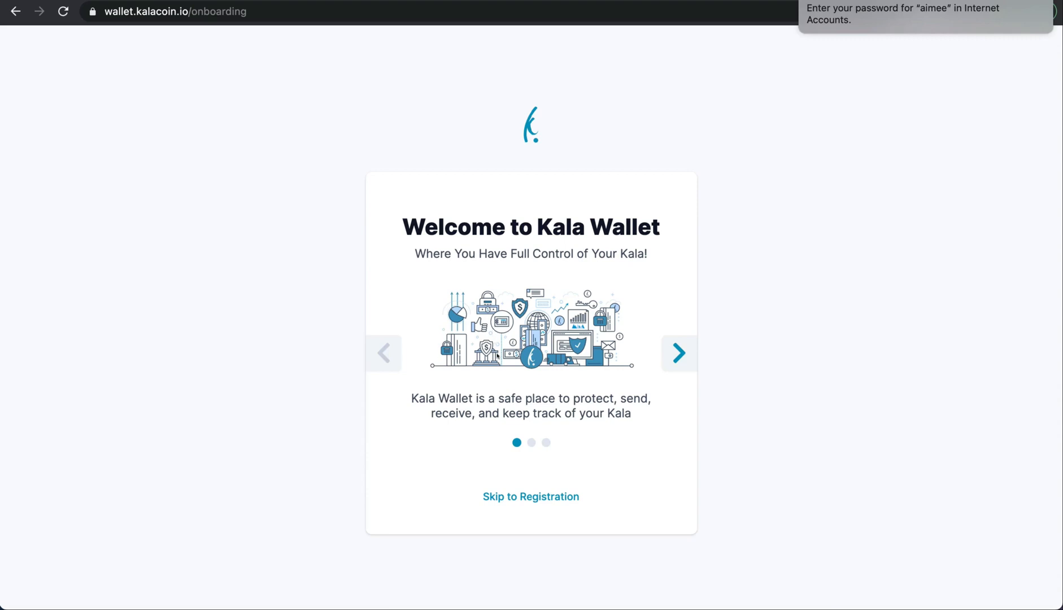
{"action": "left_click", "coordinate": [530, 496]}
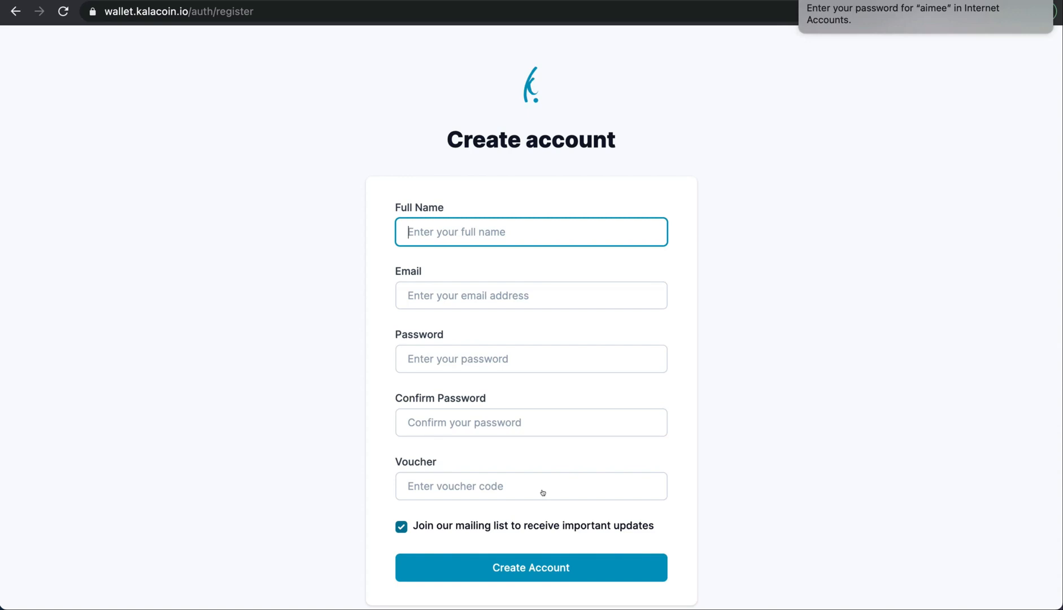
{"action": "mouse_move", "coordinate": [539, 485]}
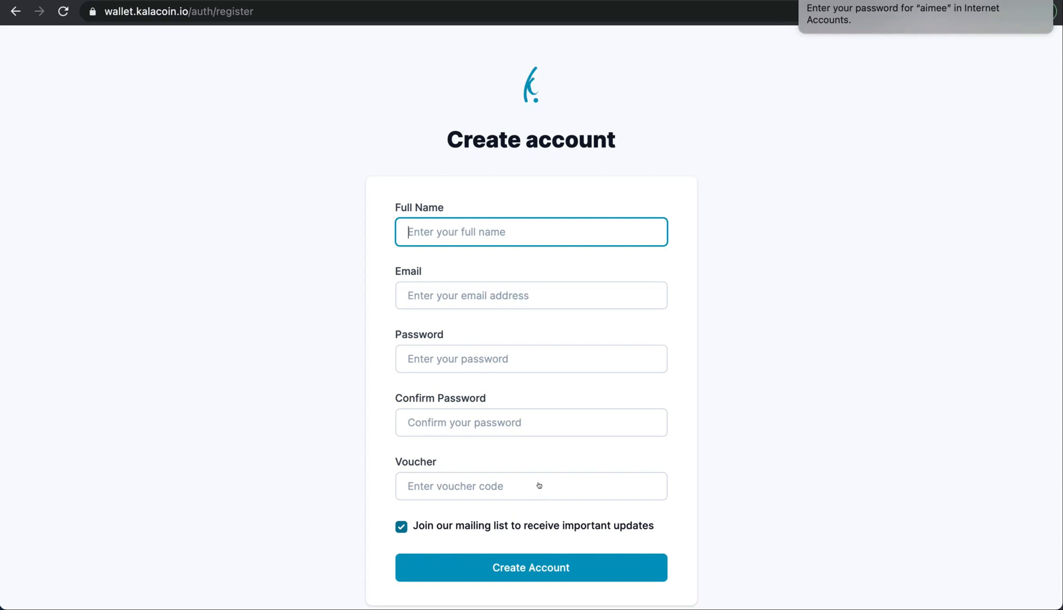
- Enter the full name 'Kala Test Wallet', the 'kala…' email address, and the password
{"action": "type", "text": "Kala"}
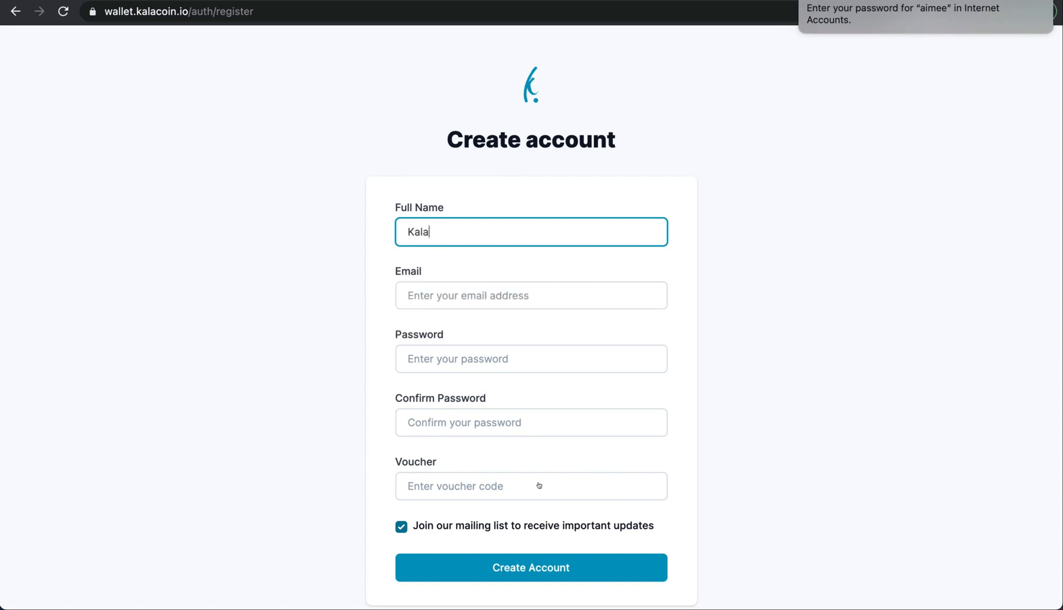
{"action": "type", "text": "Test"}
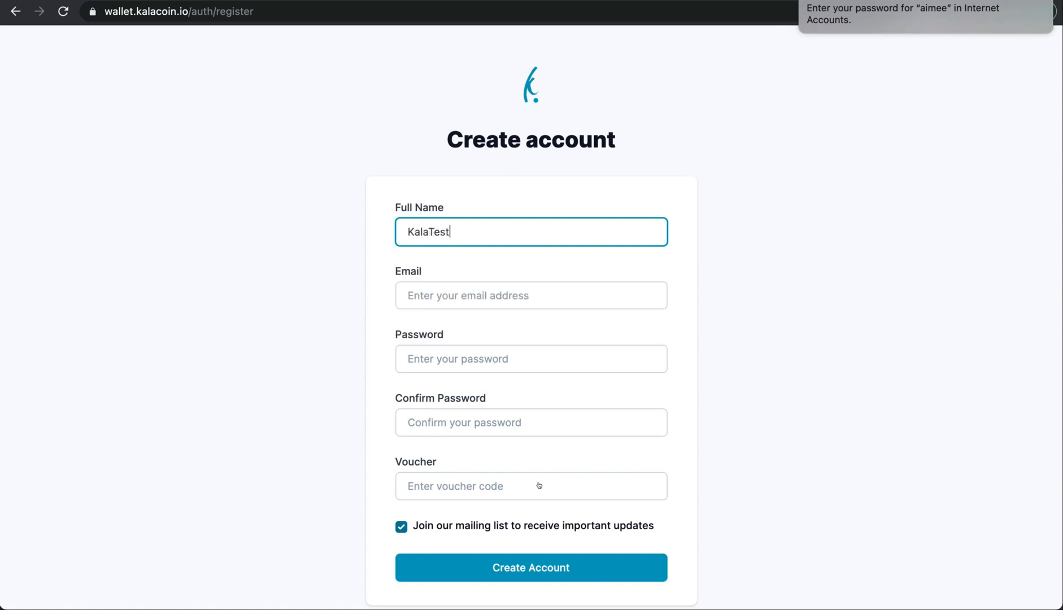
{"action": "type", "text": "Wallet"}
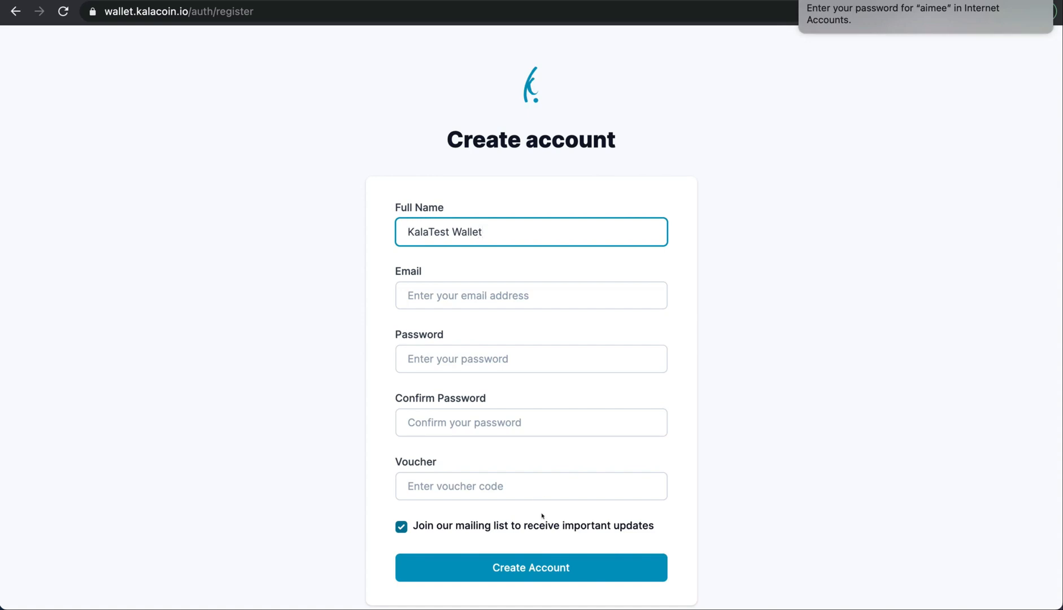
{"action": "left_click", "coordinate": [530, 294]}
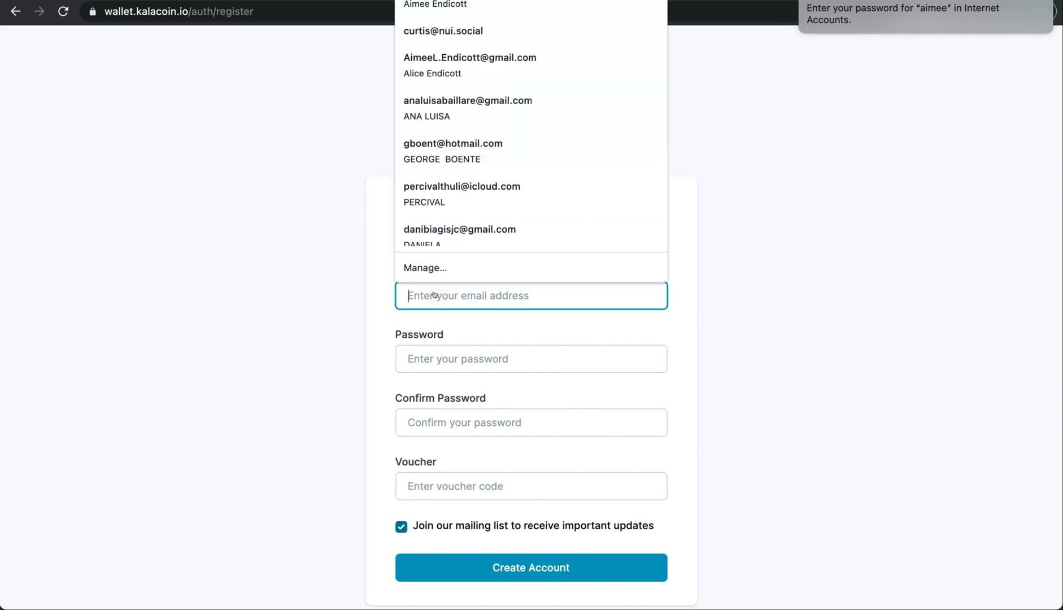
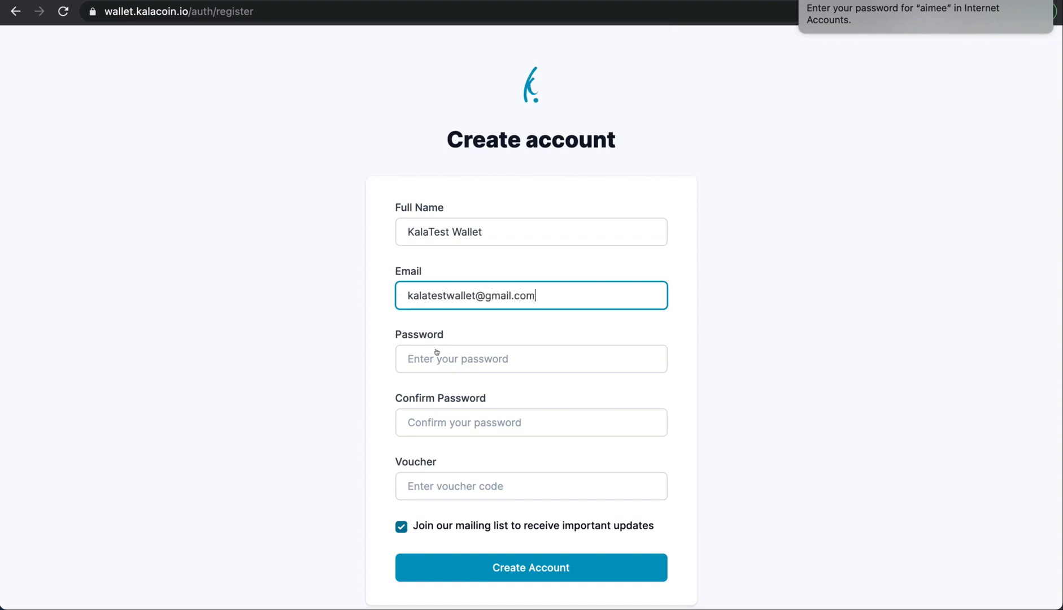
{"action": "left_click", "coordinate": [530, 359]}
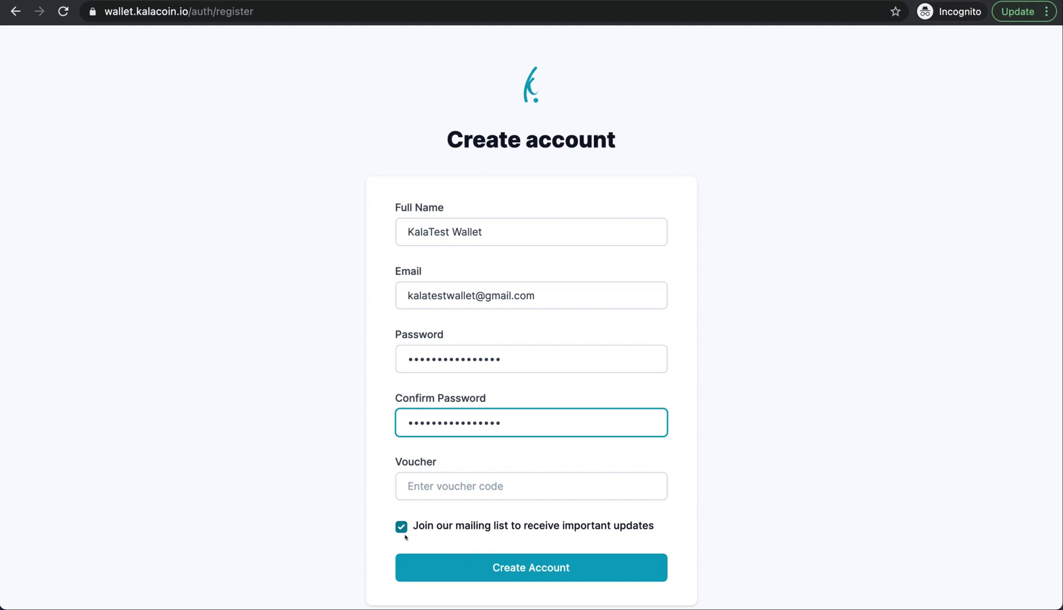
{"action": "mouse_move", "coordinate": [412, 538]}
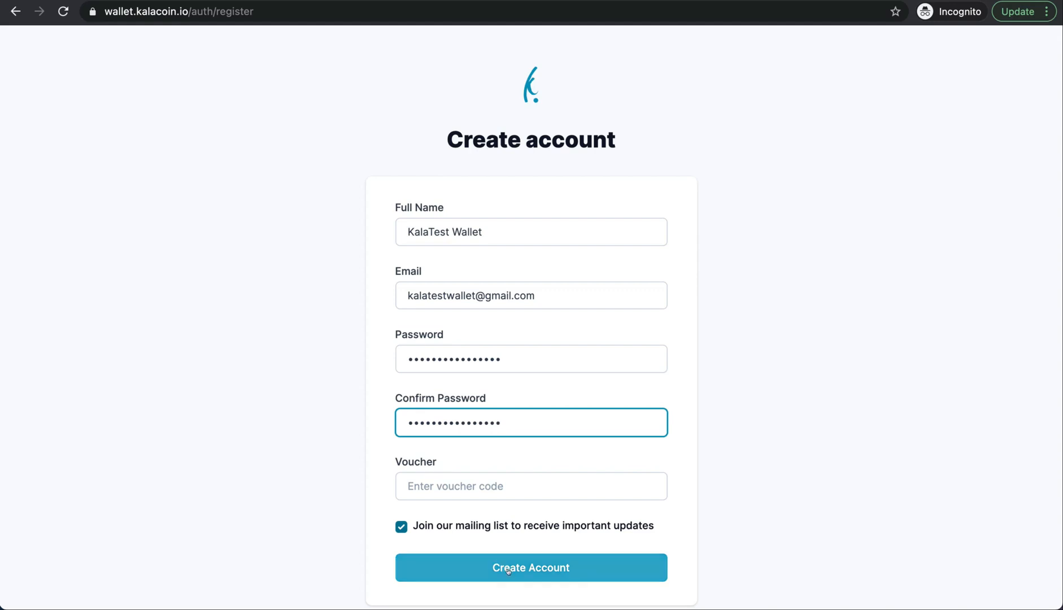
- Submit the registration details and wait for the verification-email confirmation
{"action": "left_click", "coordinate": [531, 567]}
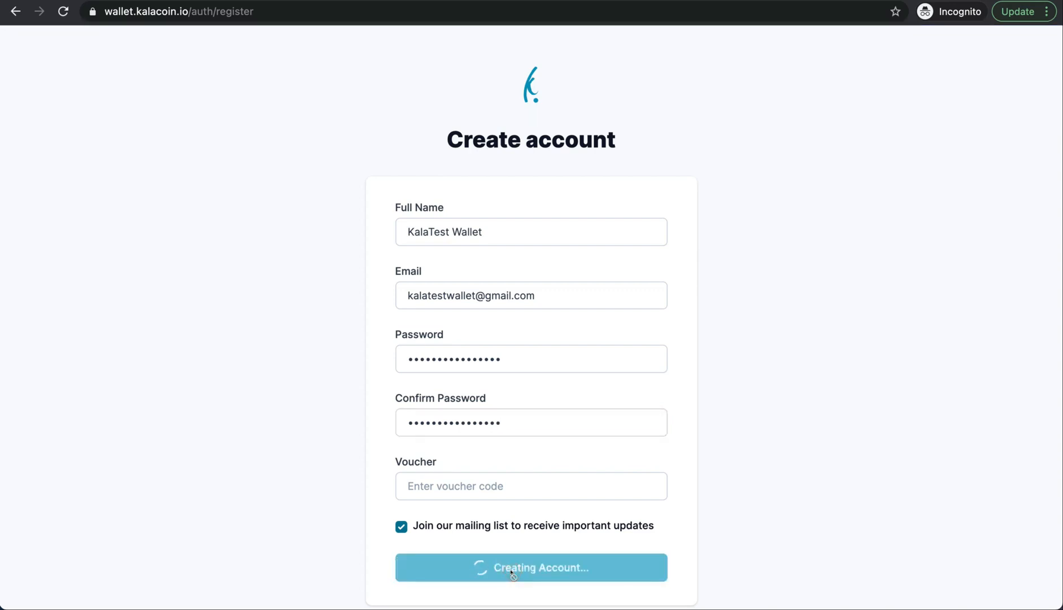
{"action": "left_click", "coordinate": [530, 566]}
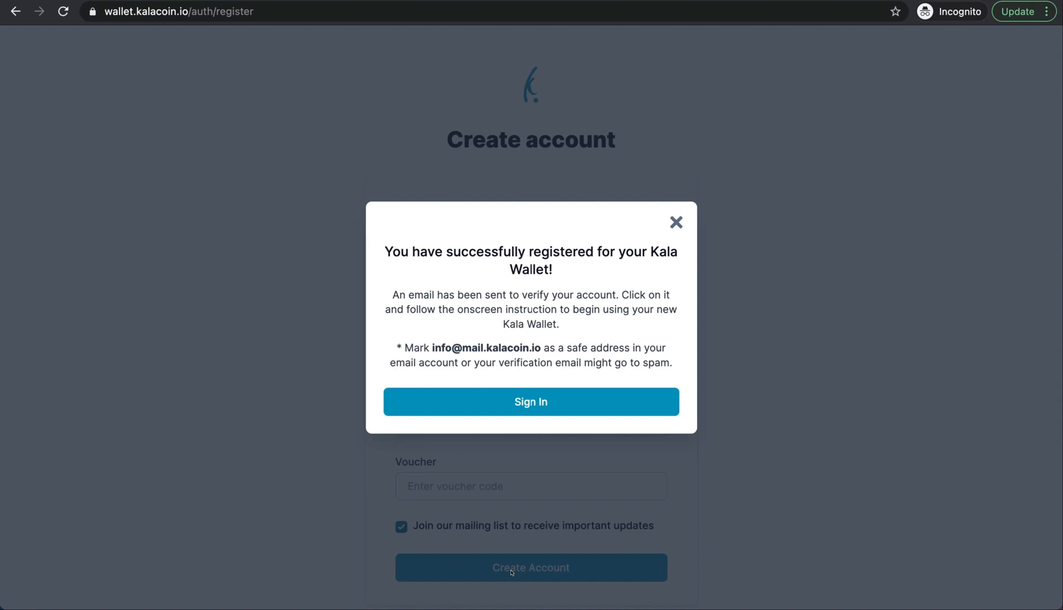
{"action": "mouse_move", "coordinate": [384, 309]}
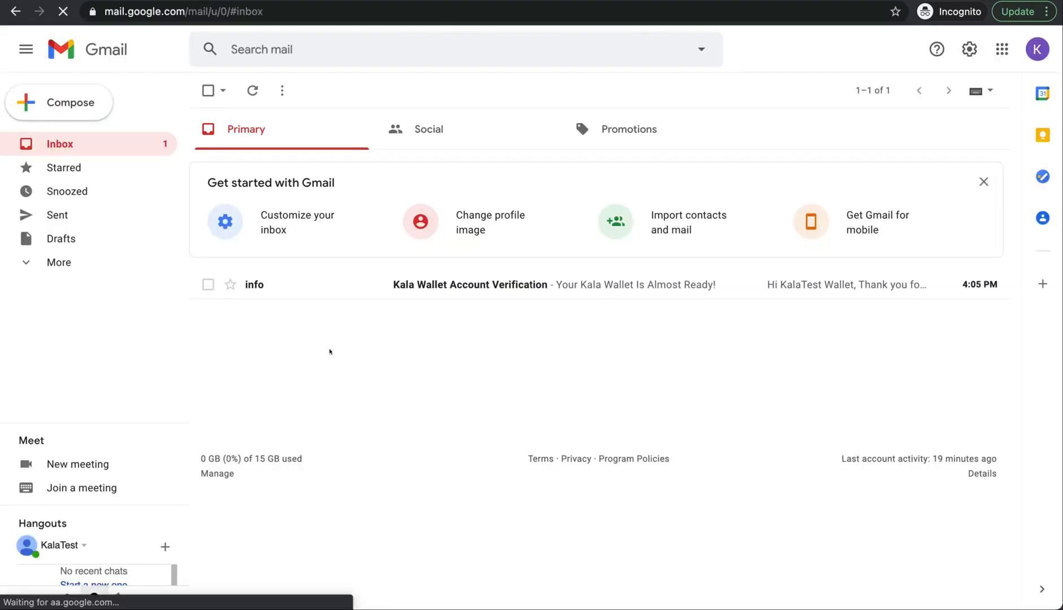
{"action": "mouse_move", "coordinate": [436, 284]}
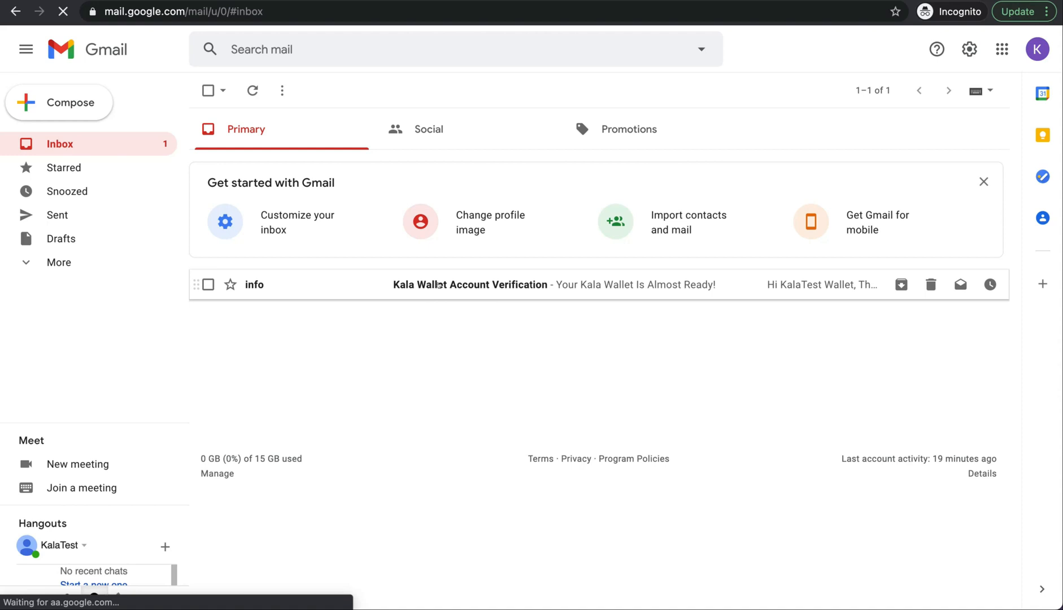
- Open the Kala Wallet Account Verification email and follow its Verify Email link
{"action": "left_click", "coordinate": [469, 284]}
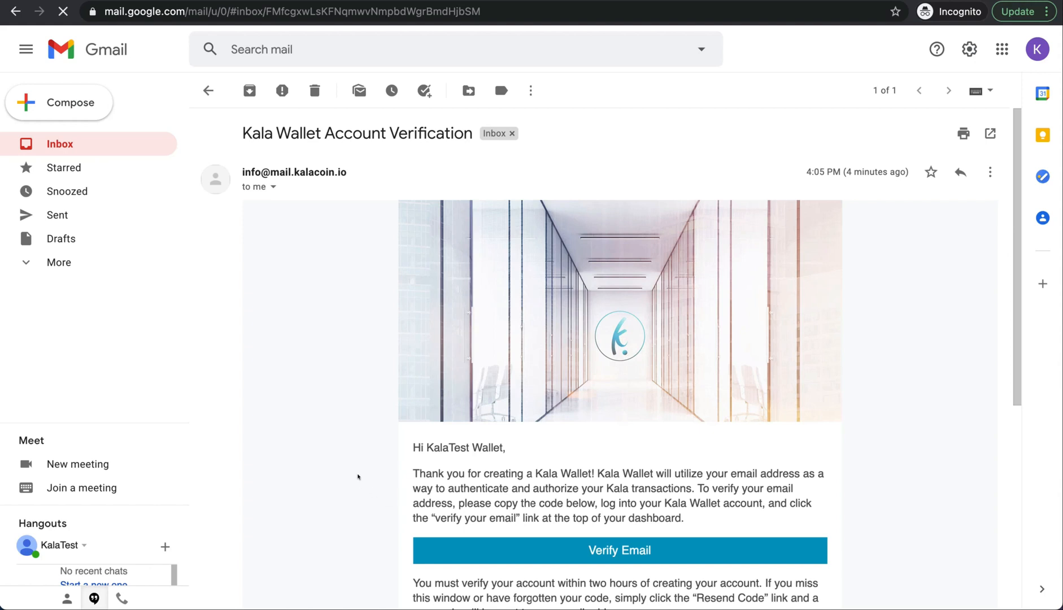
{"action": "scroll", "scroll_direction": "down", "scroll_amount": 3}
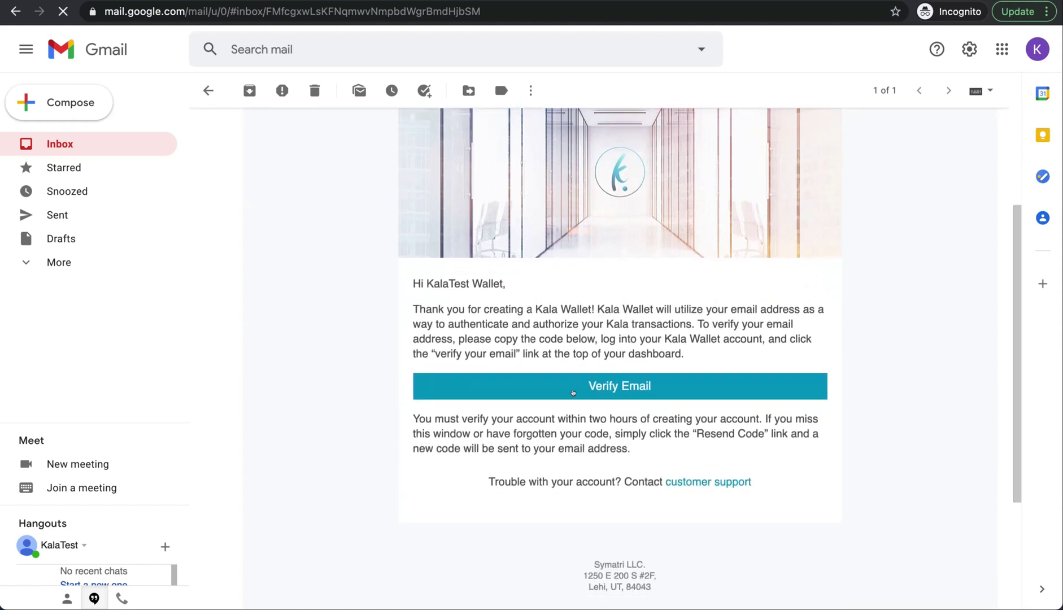
{"action": "left_click", "coordinate": [619, 386]}
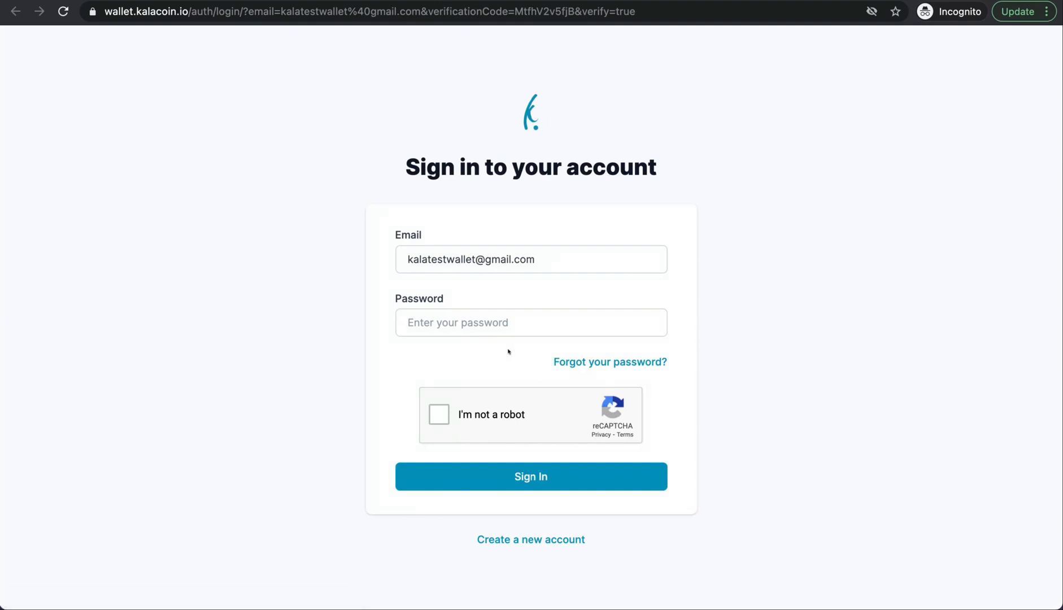
- Enter the sign-in password and tick the 'I'm not a robot' reCAPTCHA checkbox
{"action": "left_click", "coordinate": [530, 322]}
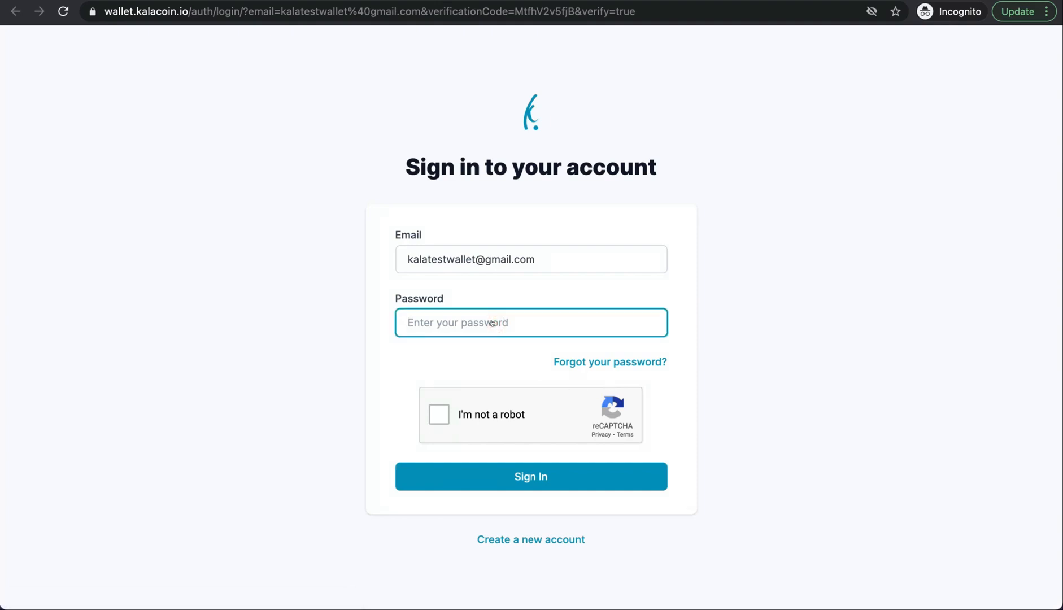
{"action": "type", "text": "password"}
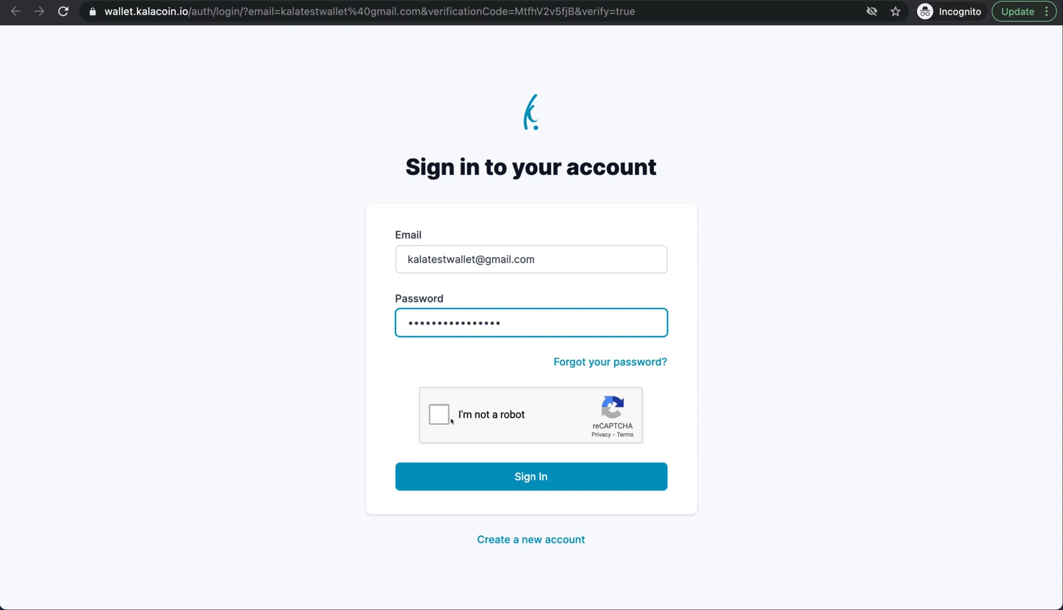
{"action": "left_click", "coordinate": [439, 414]}
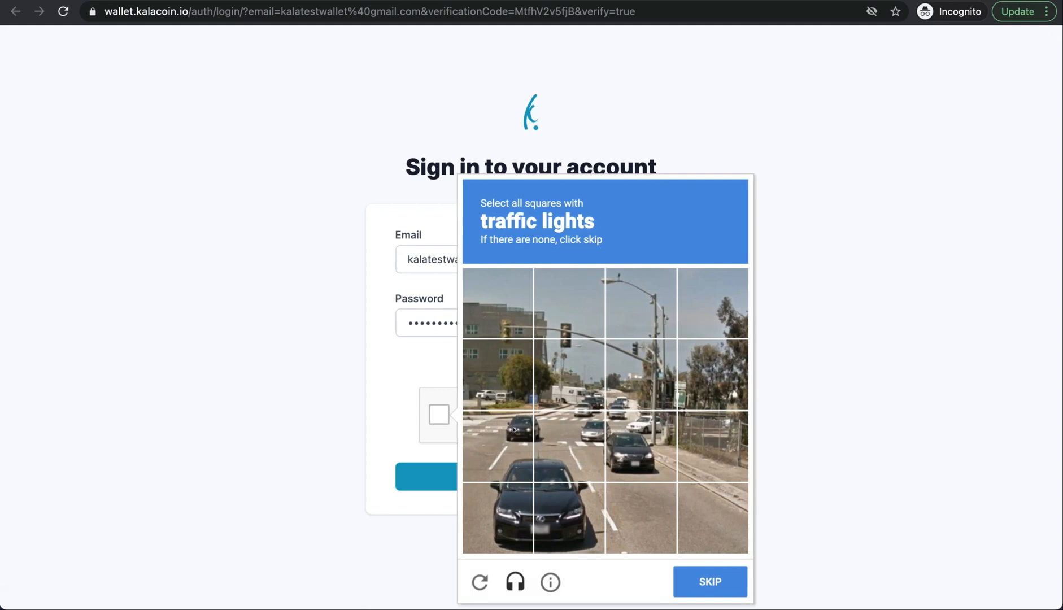
- Select the traffic-light squares in both reCAPTCHA images and submit for verification
{"action": "left_click", "coordinate": [568, 302]}
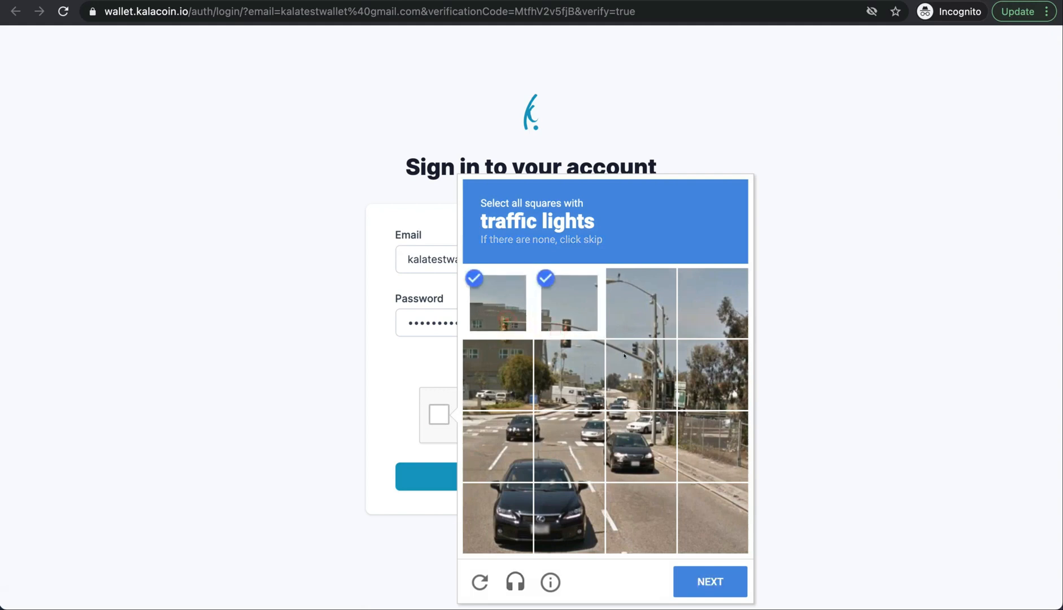
{"action": "left_click", "coordinate": [640, 374]}
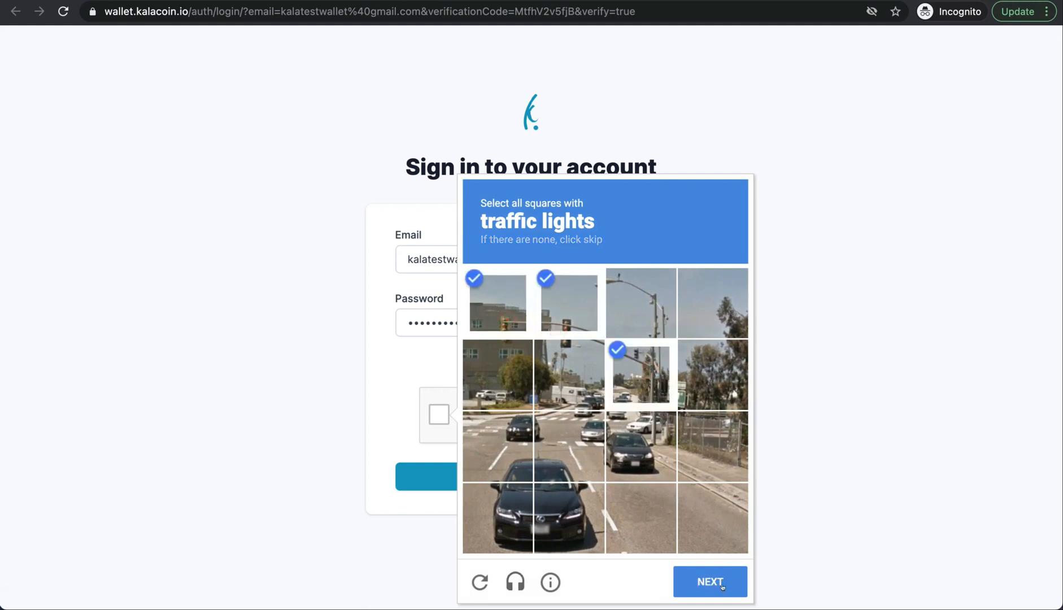
{"action": "left_click", "coordinate": [708, 582]}
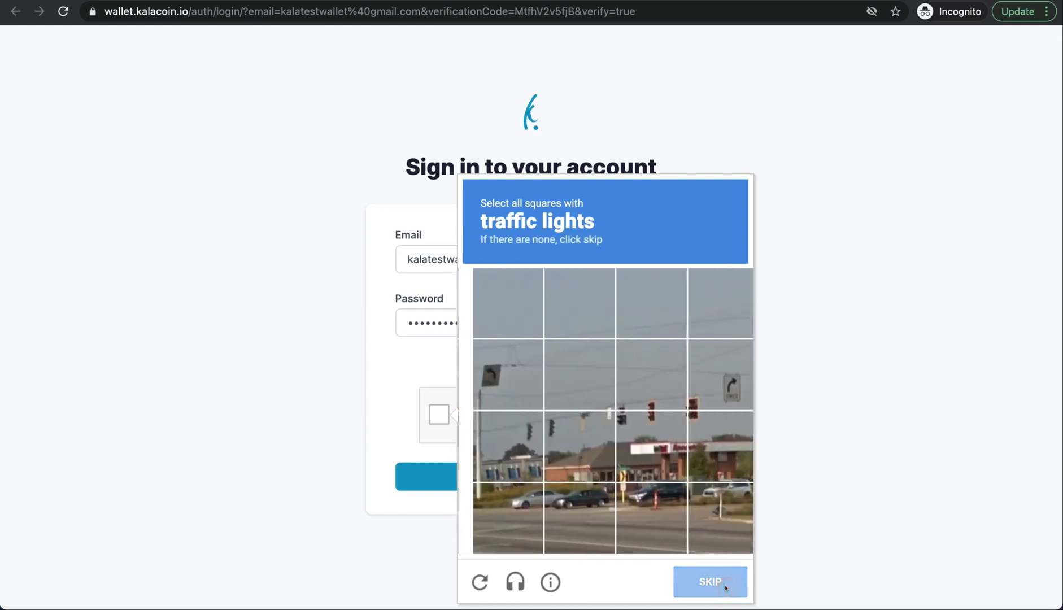
{"action": "left_click", "coordinate": [712, 374]}
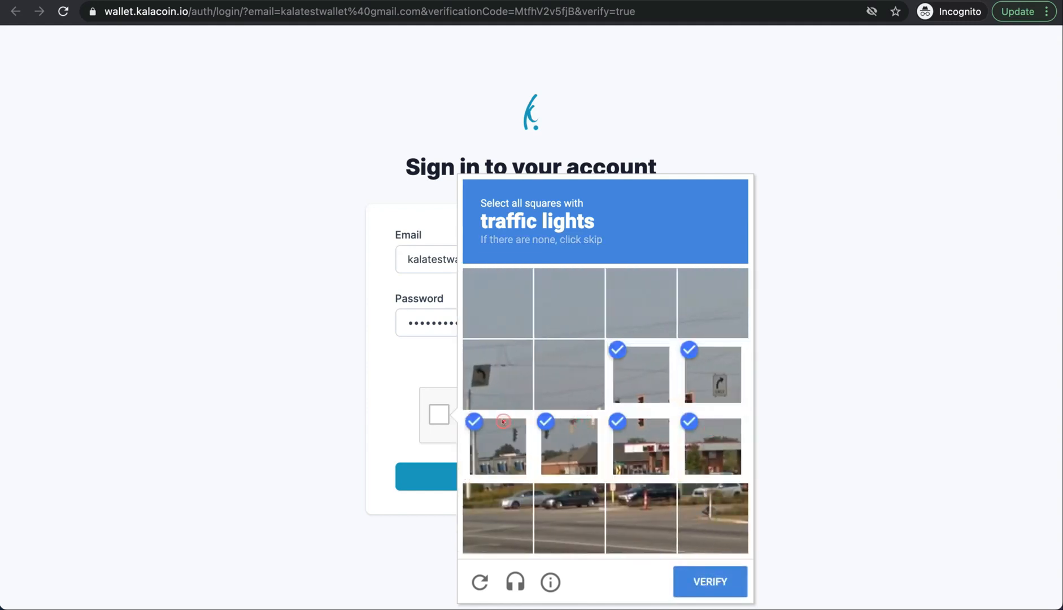
{"action": "left_click", "coordinate": [708, 582]}
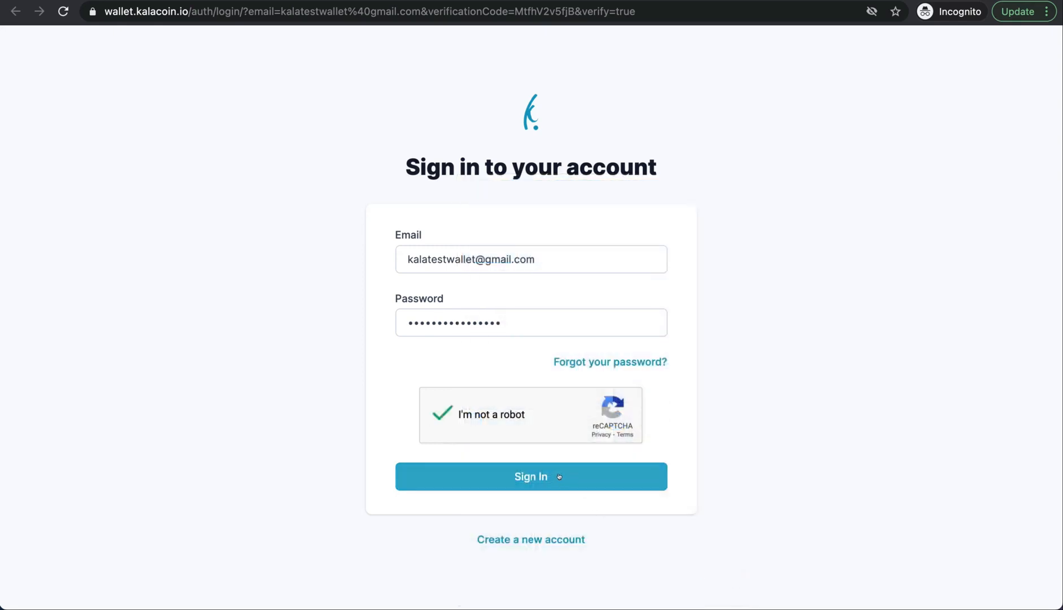
- Sign in with the entered credentials to reach Google 2-Factor Authentication setup
{"action": "left_click", "coordinate": [531, 476]}
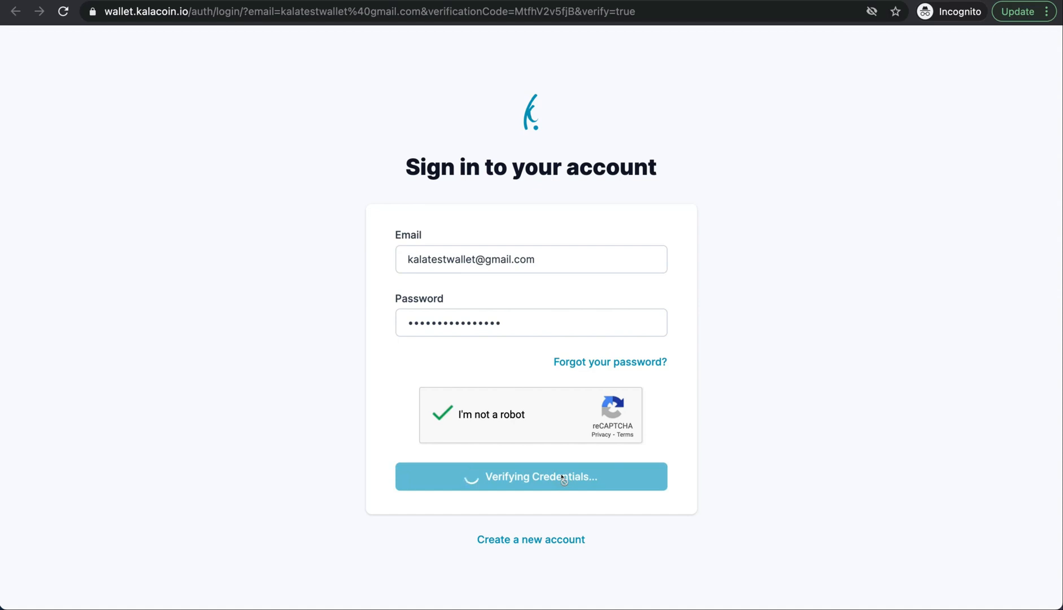
{"action": "left_click", "coordinate": [531, 476]}
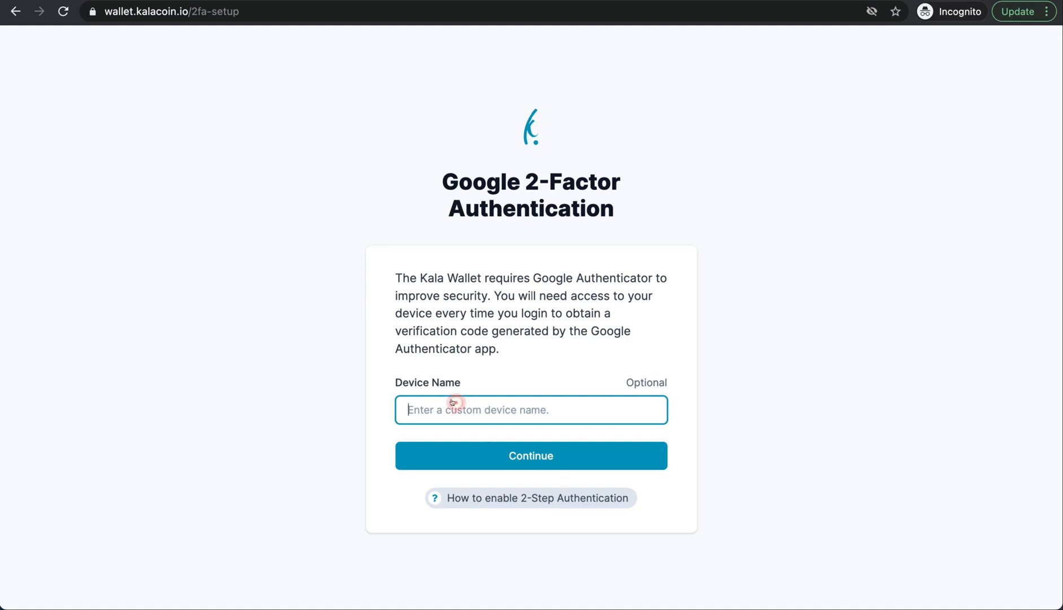
- Name the 2FA device 'Cell Phone' and continue
{"action": "type", "text": "Cell"}
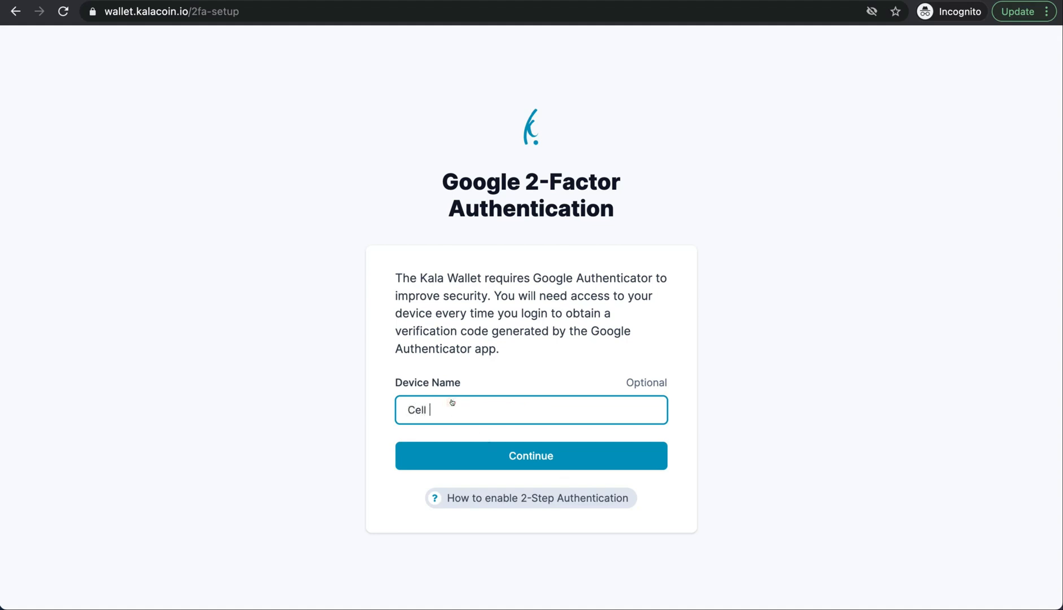
{"action": "type", "text": "Phone"}
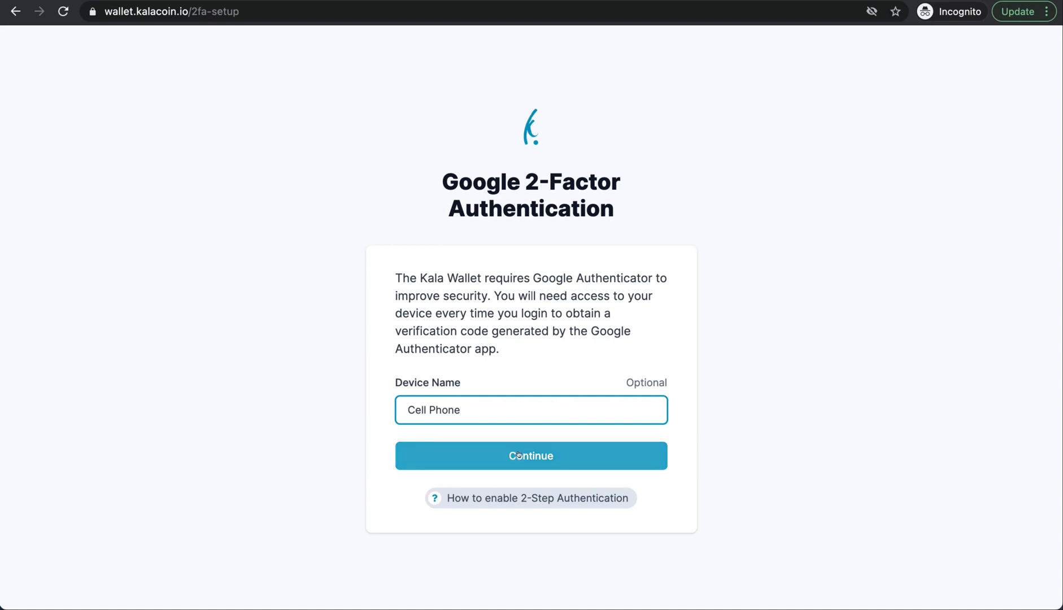
{"action": "left_click", "coordinate": [531, 455]}
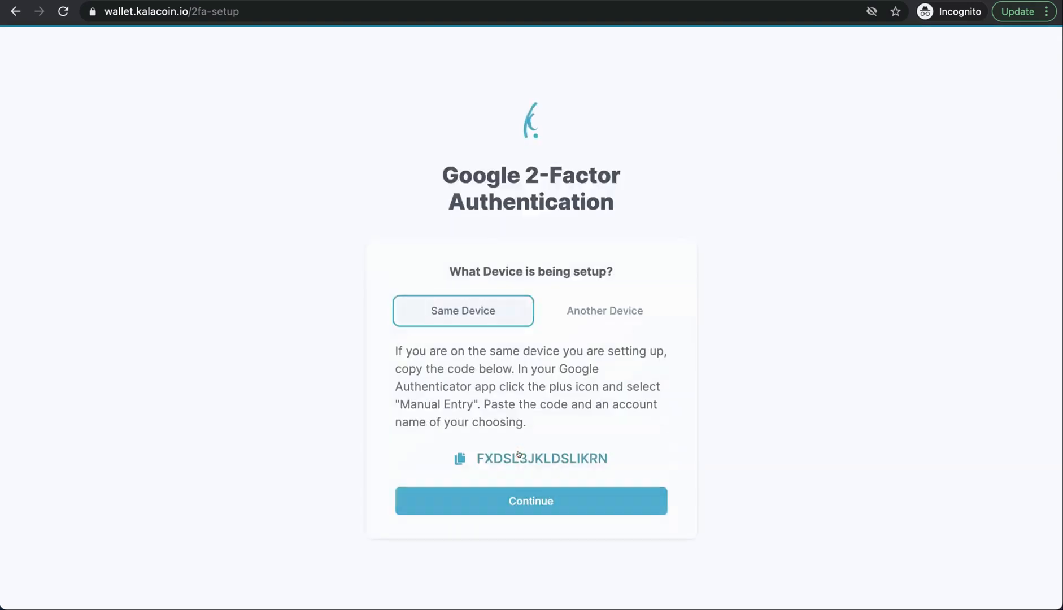
- Choose the Another Device option to display the Google Authenticator QR code
{"action": "left_click", "coordinate": [603, 310]}
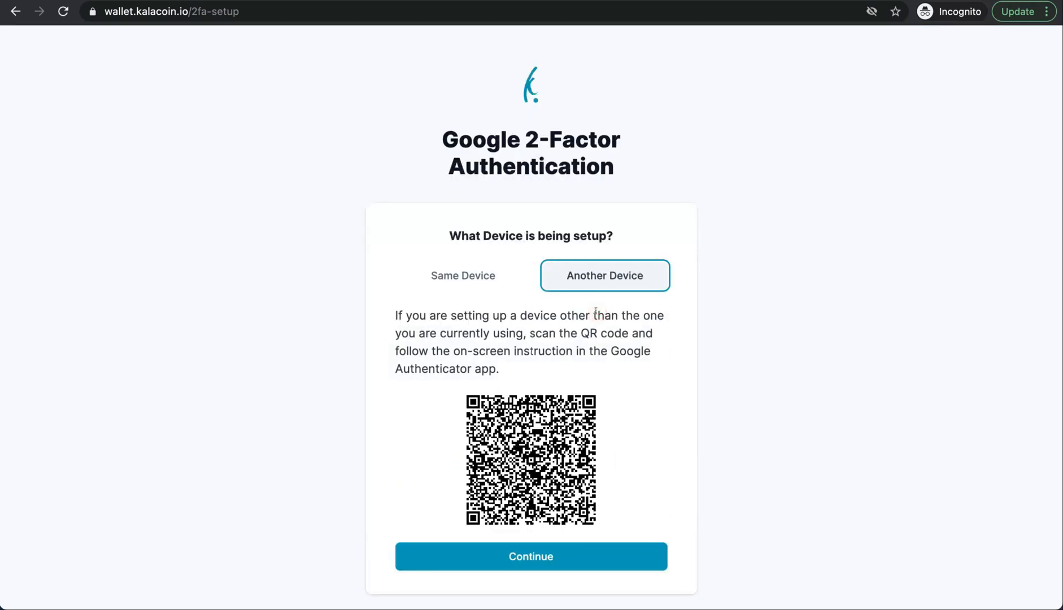
{"action": "mouse_move", "coordinate": [646, 387]}
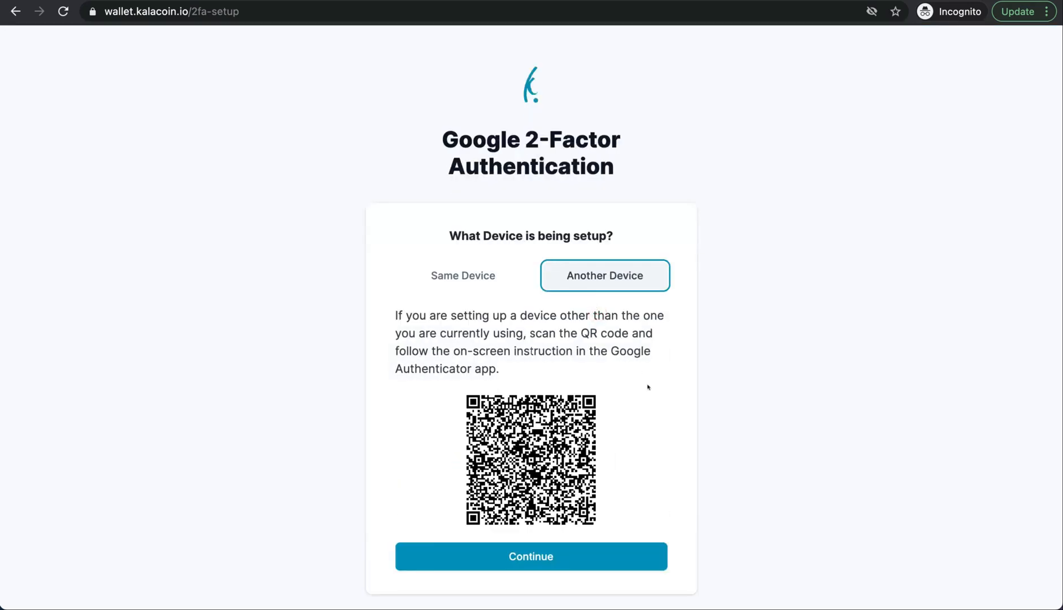
{"action": "scroll", "scroll_direction": "up", "scroll_amount": 3}
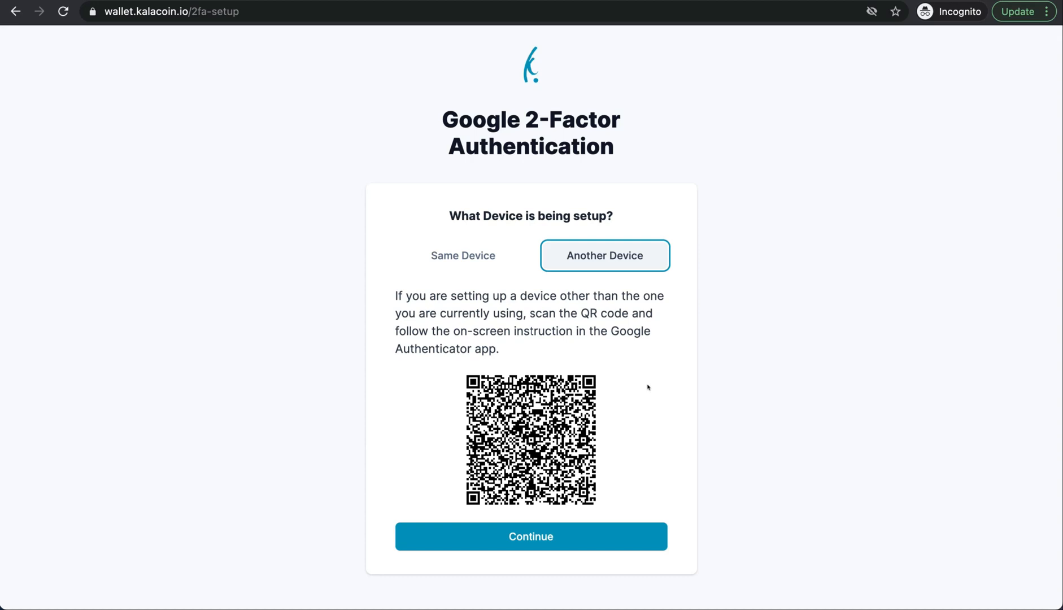
{"action": "mouse_move", "coordinate": [568, 515]}
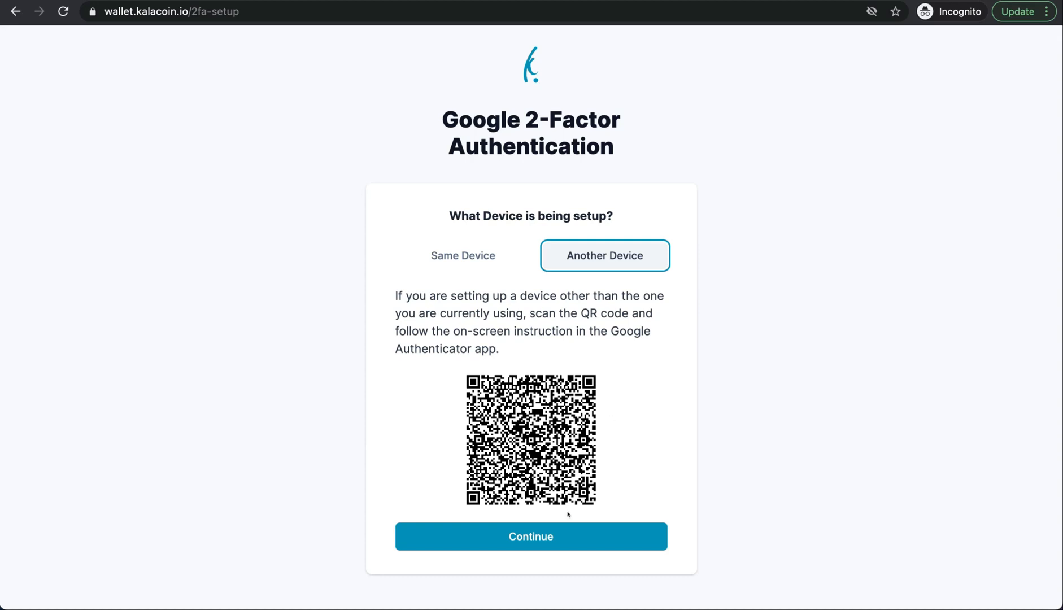
{"action": "mouse_move", "coordinate": [531, 536]}
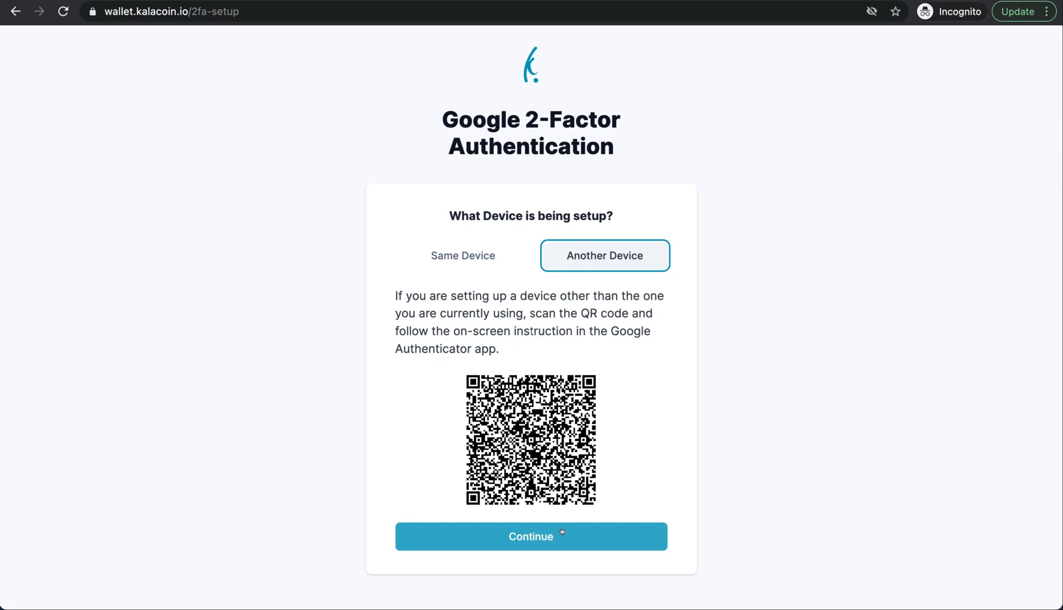
{"action": "left_click", "coordinate": [530, 535]}
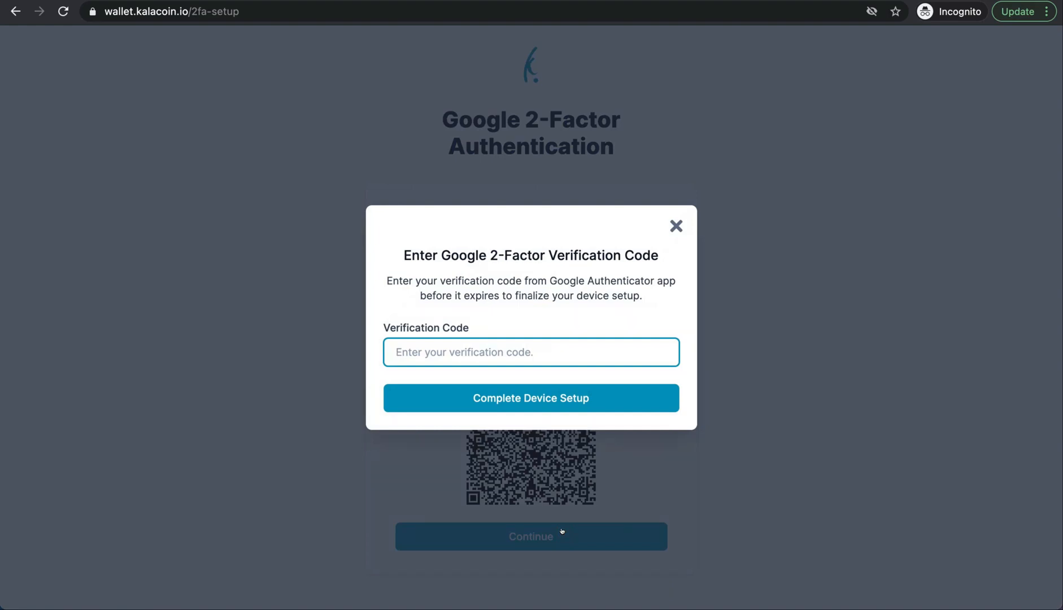
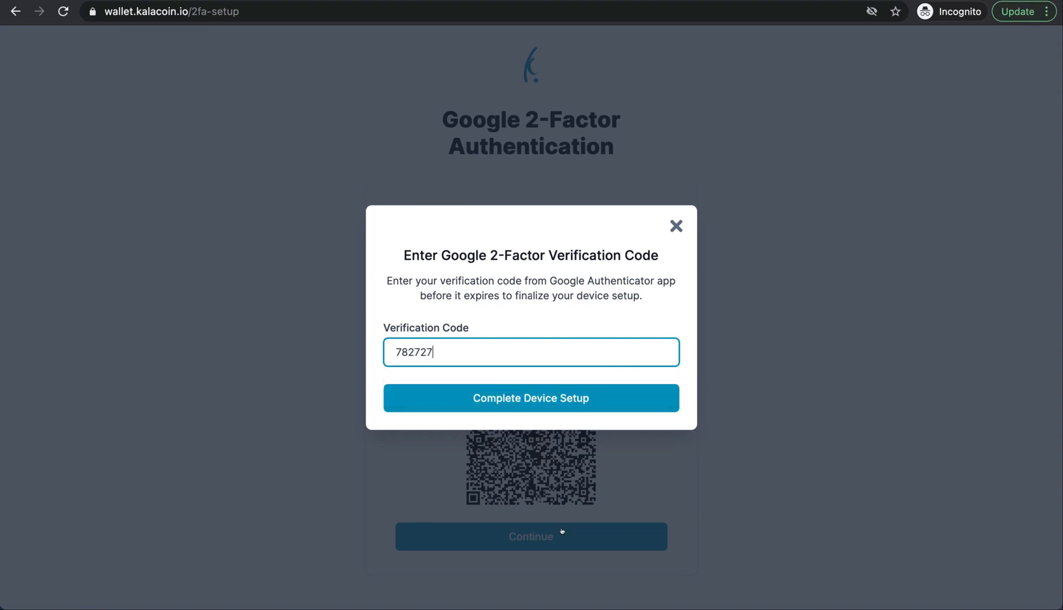
{"action": "left_click", "coordinate": [530, 398]}
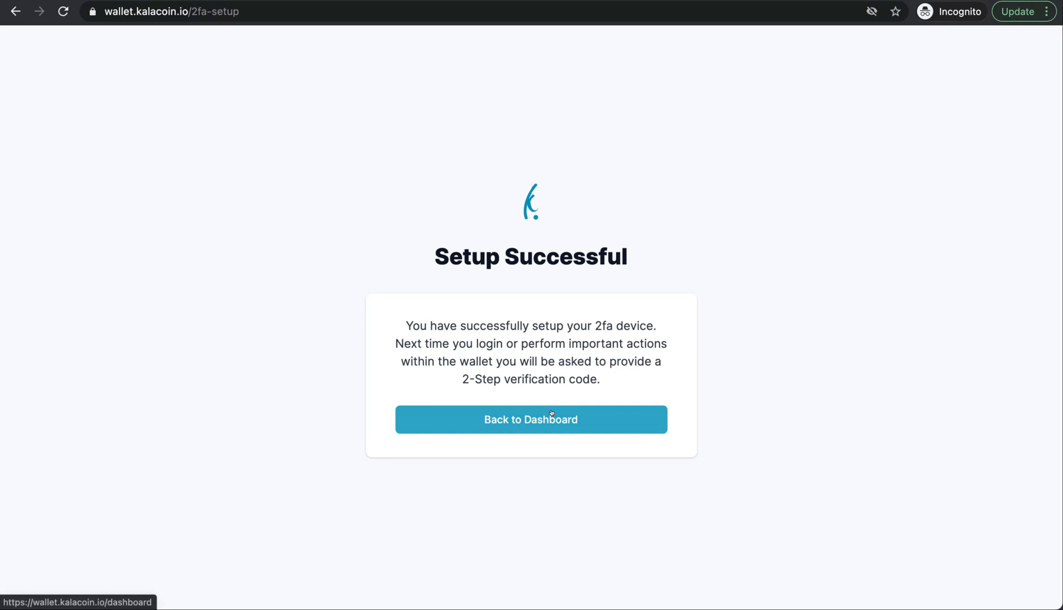
- Return to the Kala Wallet dashboard showing zero Kala and Bitcoin balances
{"action": "left_click", "coordinate": [531, 419]}
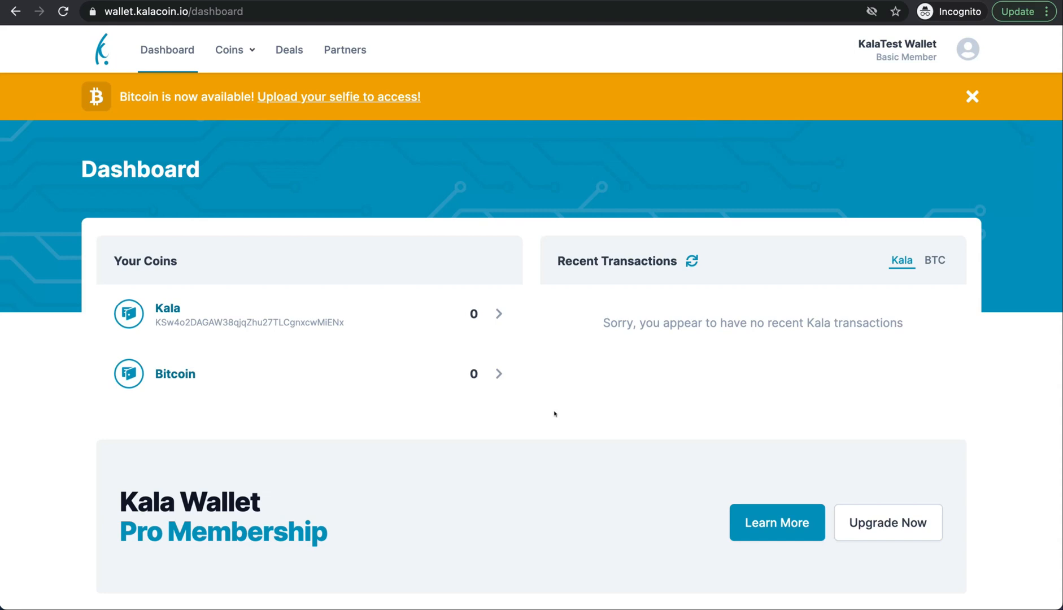
{"action": "mouse_move", "coordinate": [802, 171]}
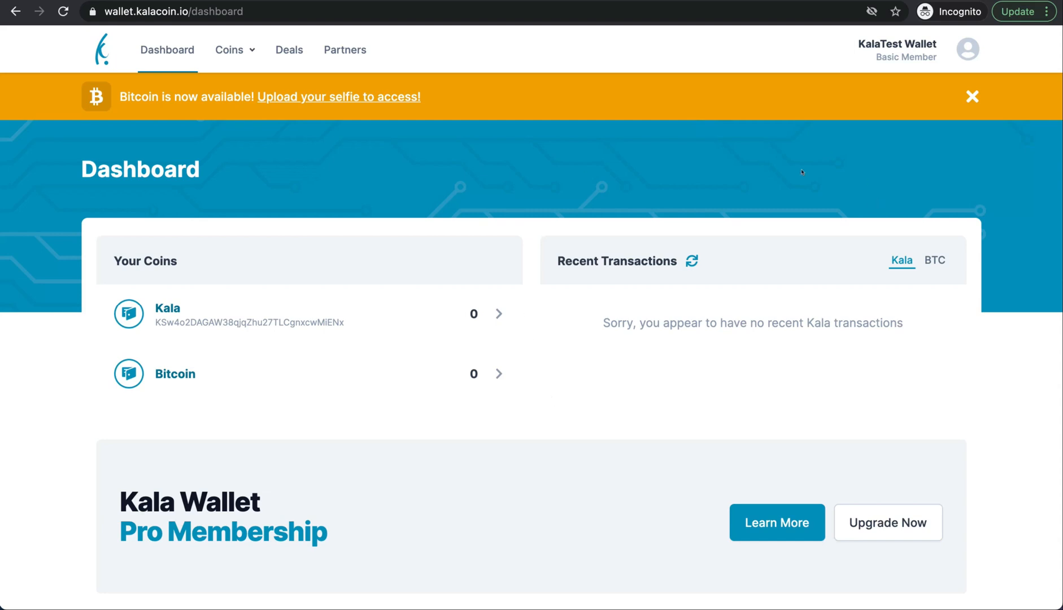